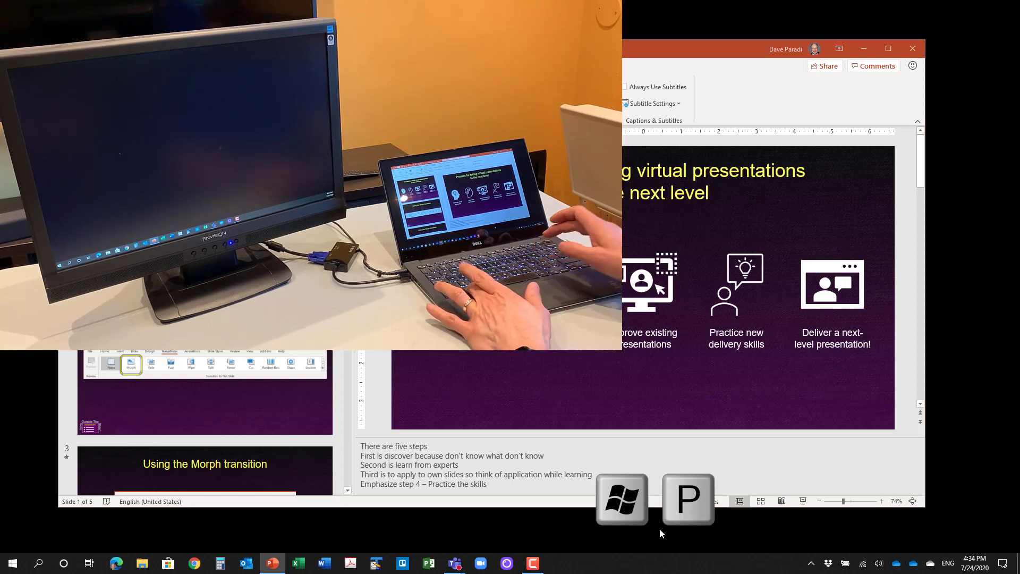
- Choose Extend in the Win+P projection panel to use the external monitor as a separate display
key(Win+P)
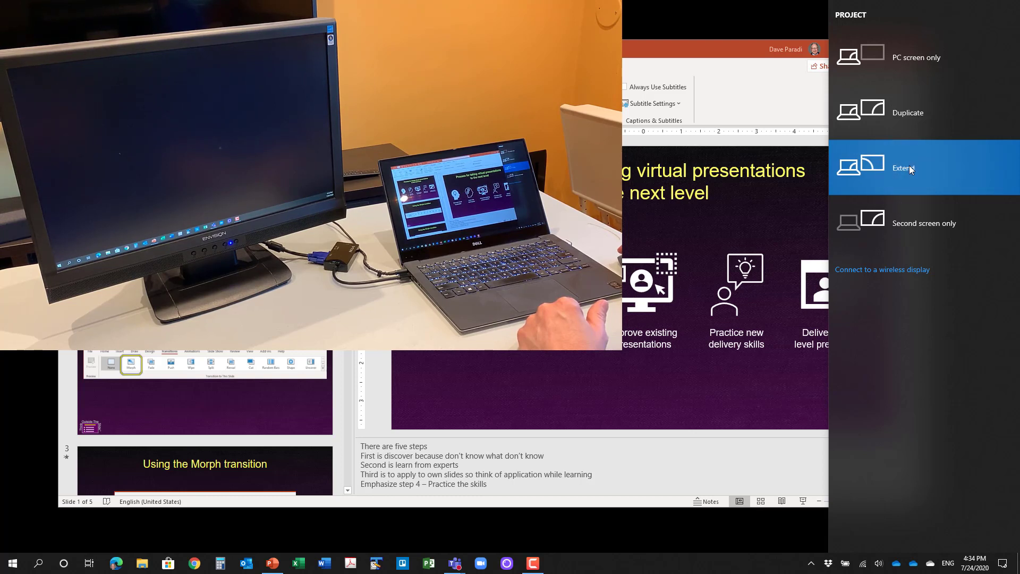
click(903, 168)
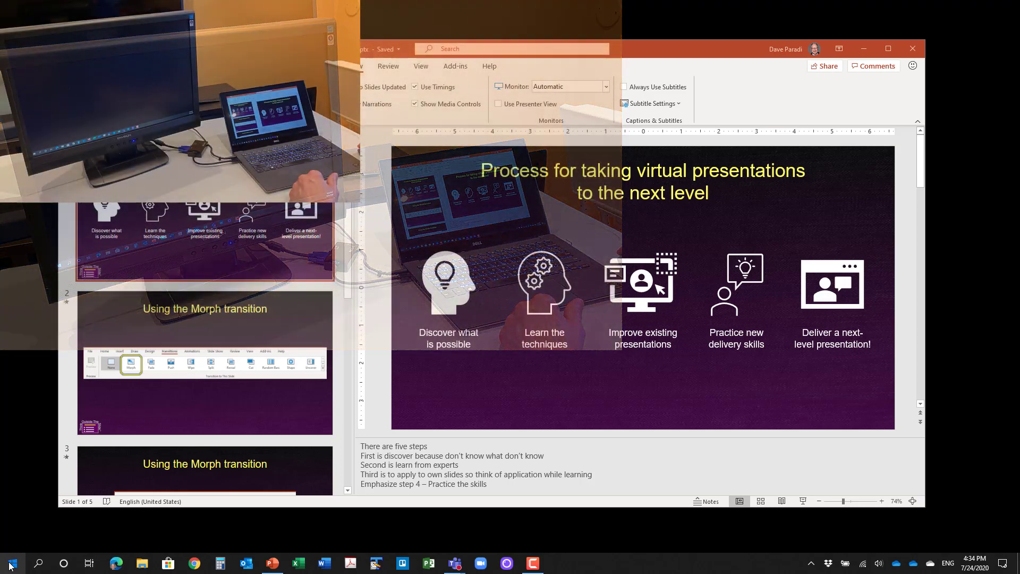
- Go to System > Display in Windows Settings
click(10, 562)
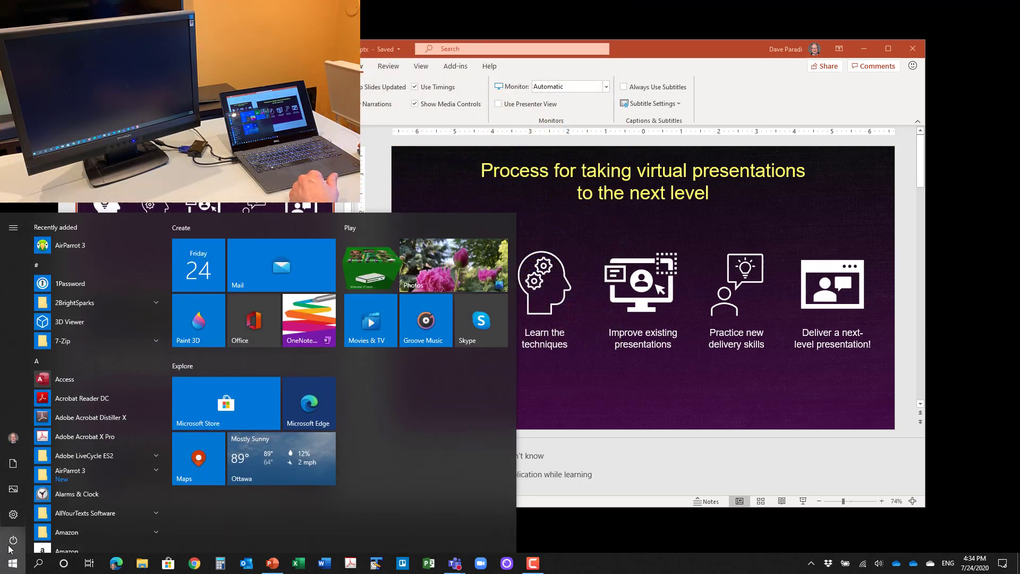
click(12, 563)
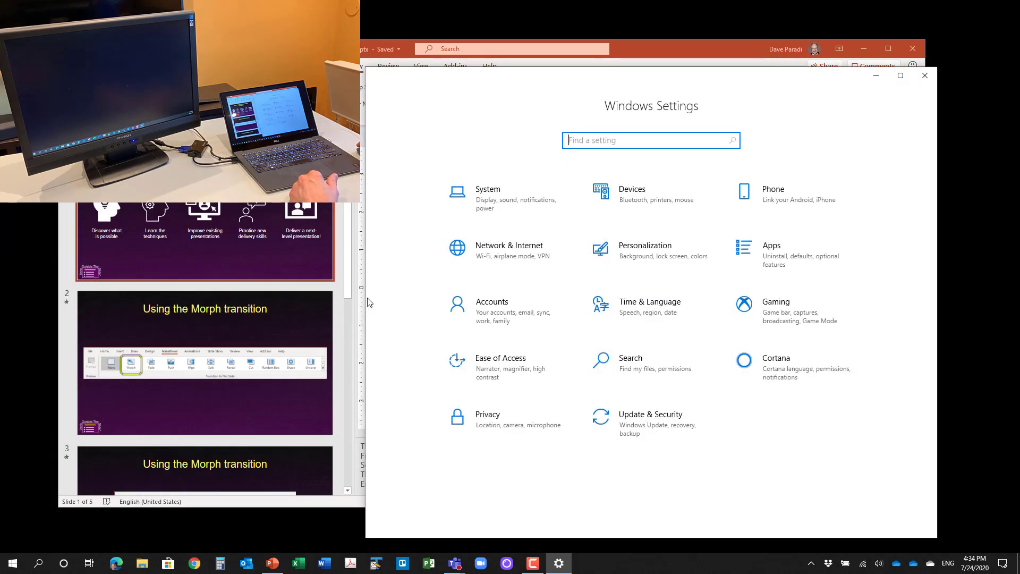
click(487, 195)
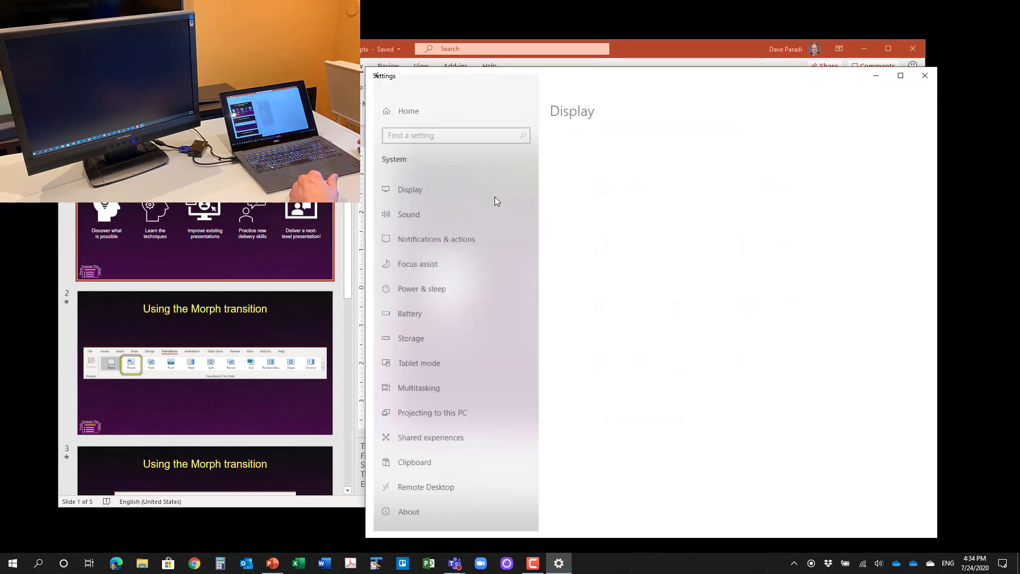
click(410, 189)
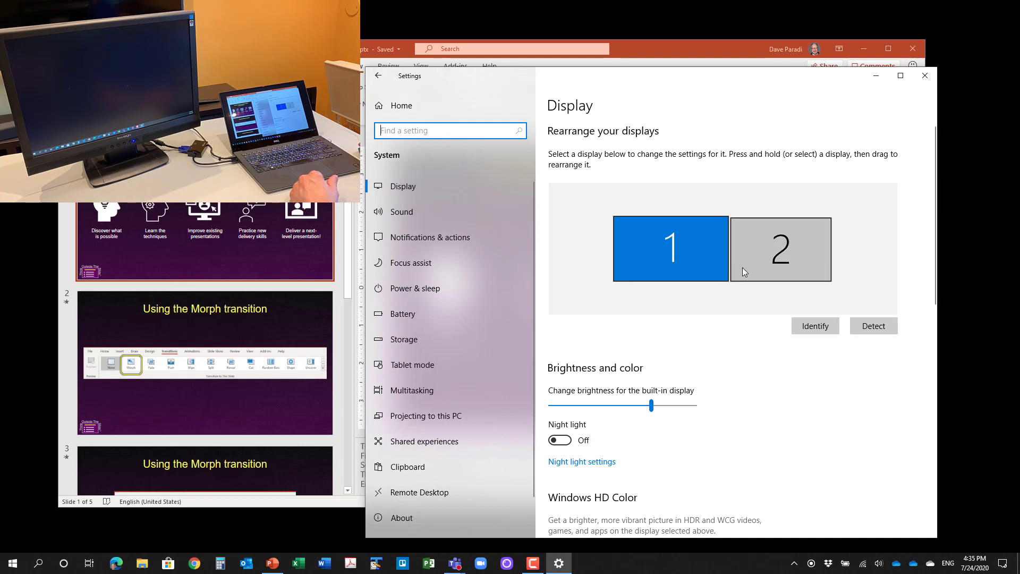
mouse_move(756, 269)
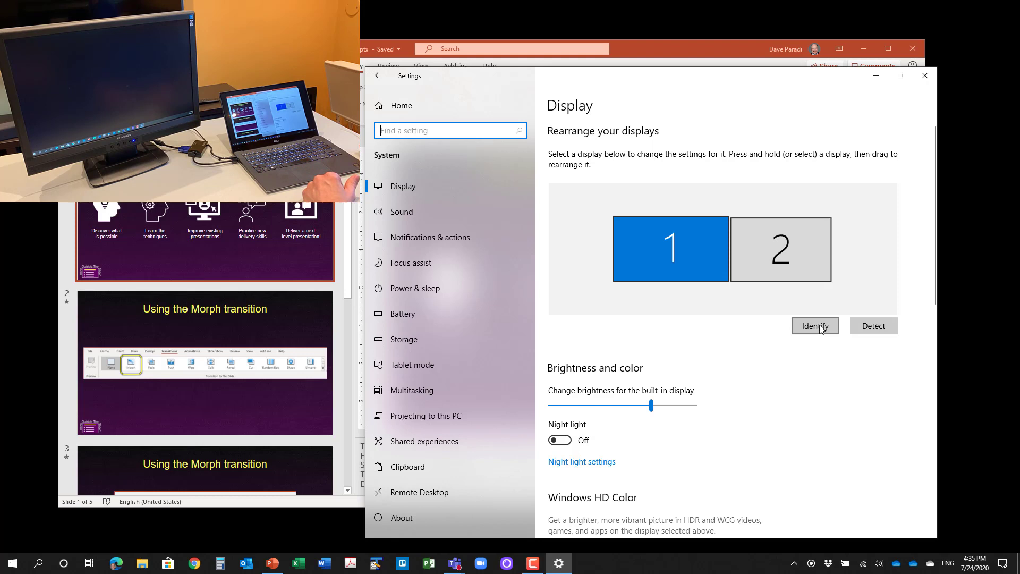
- Identify the screens, move display 2 left of display 1, and apply the arrangement
click(814, 325)
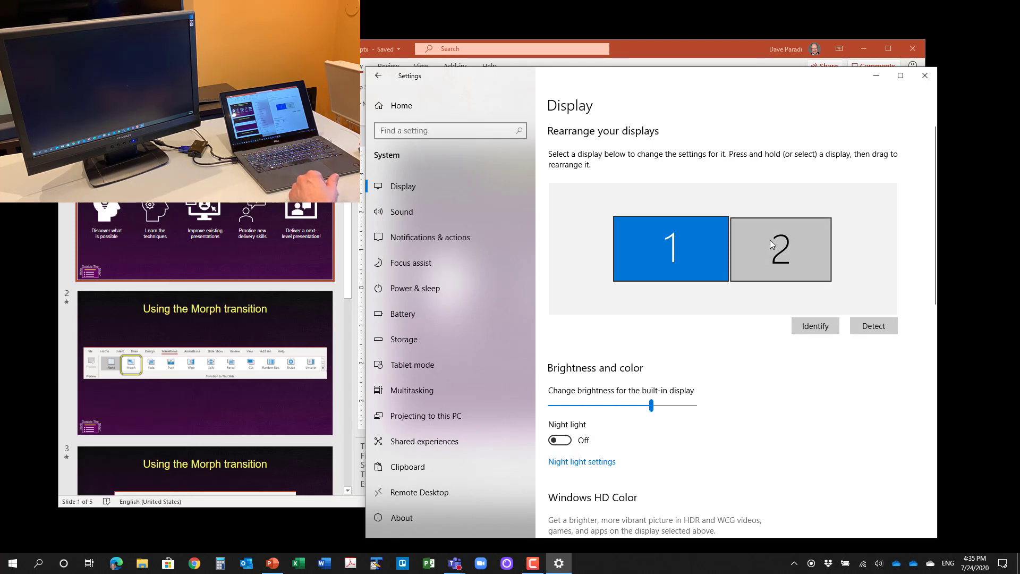
drag(780, 248, 670, 209)
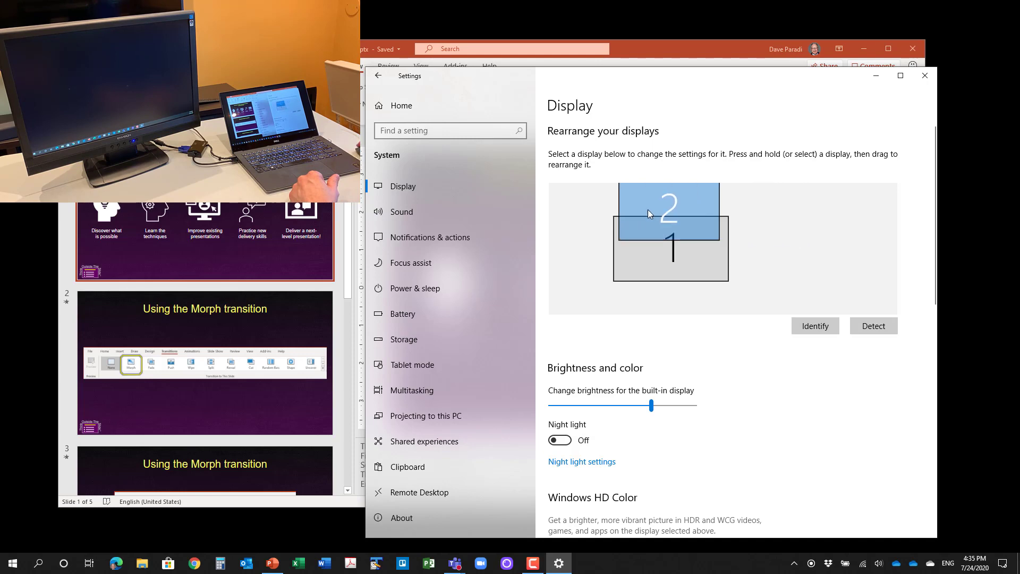
drag(660, 208, 663, 247)
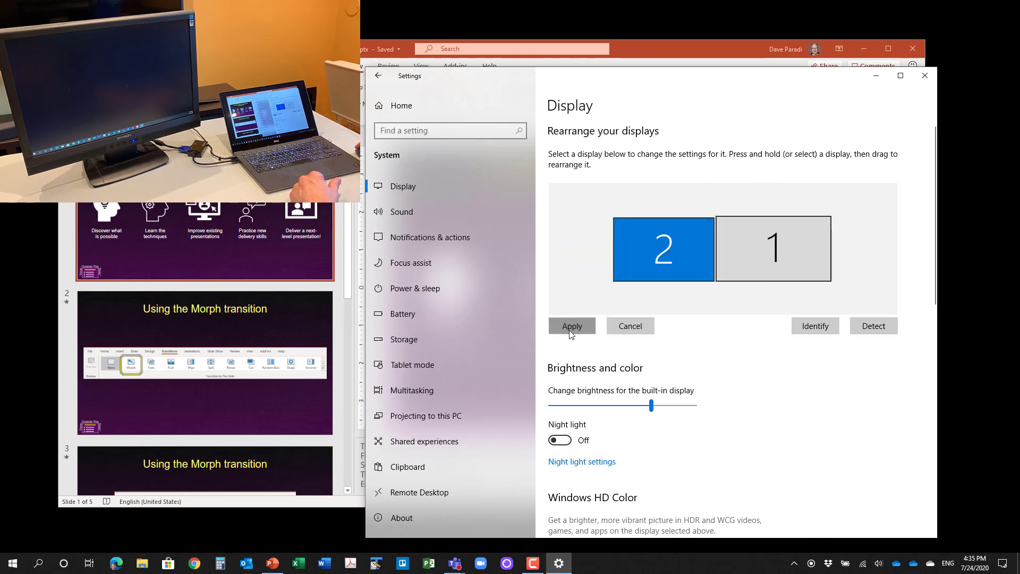
click(571, 325)
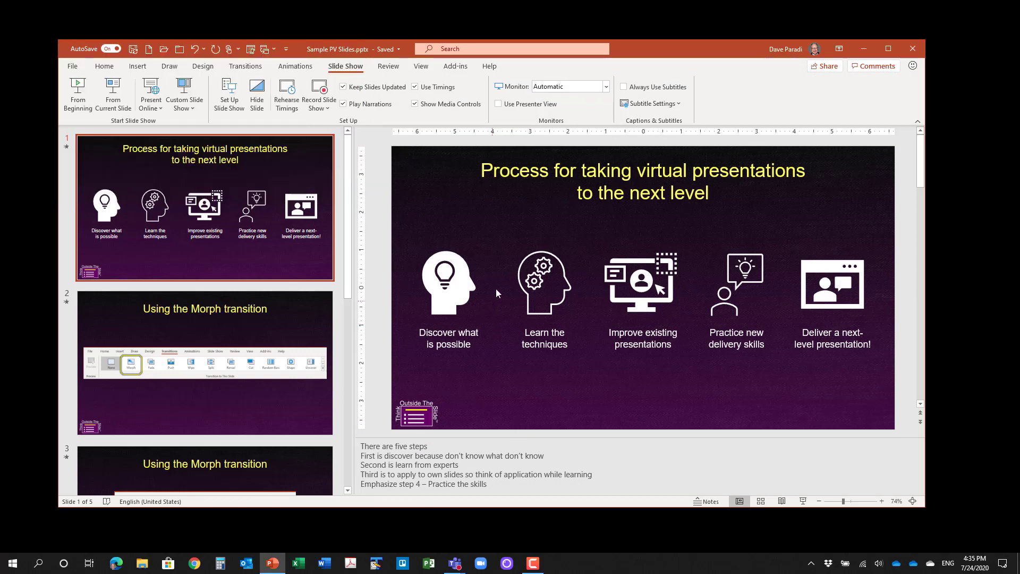
mouse_move(492, 275)
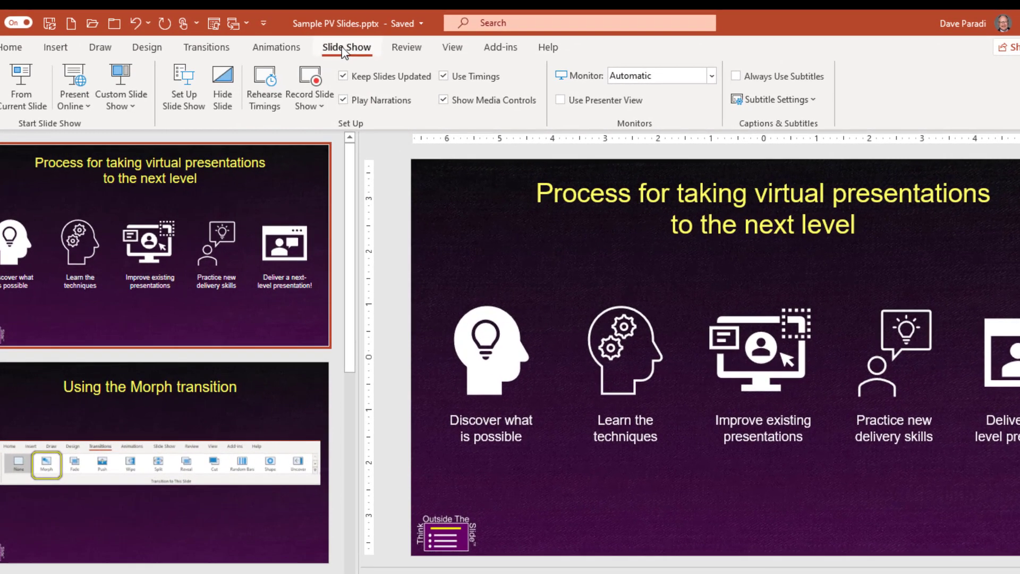
- Check Use Presenter View and choose Monitor 1 G218a1 as the slideshow monitor
click(182, 87)
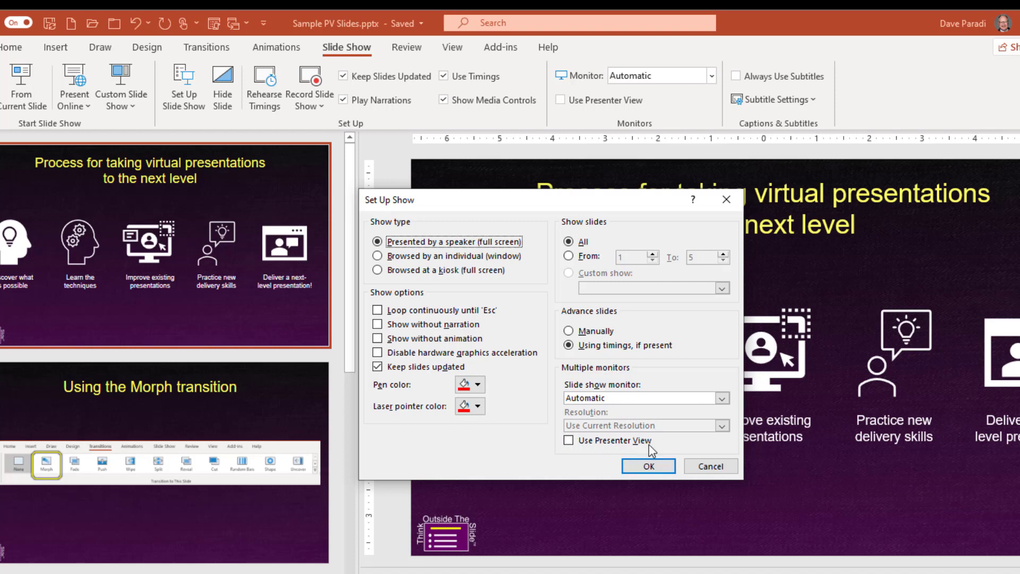
click(647, 466)
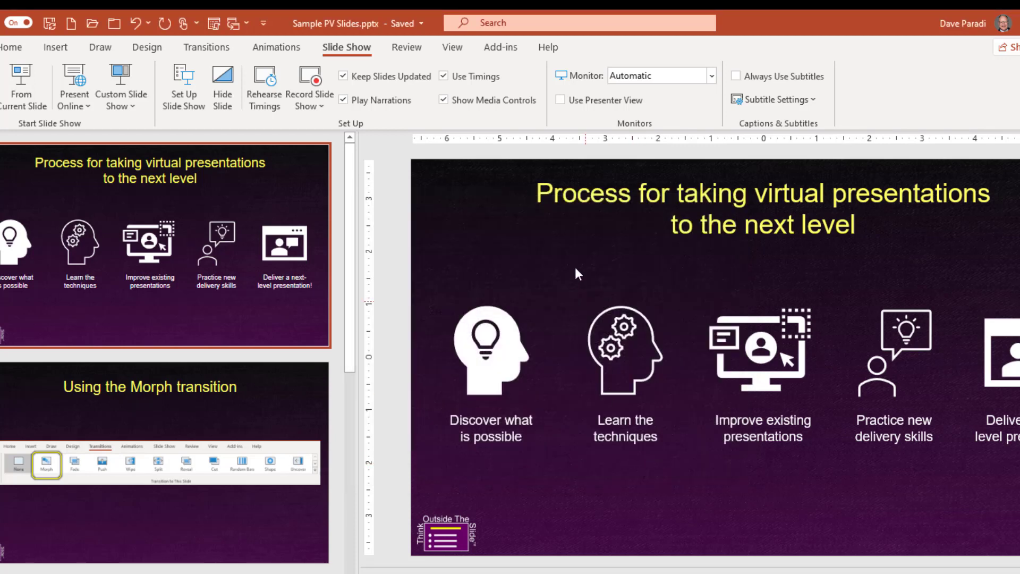
mouse_move(575, 88)
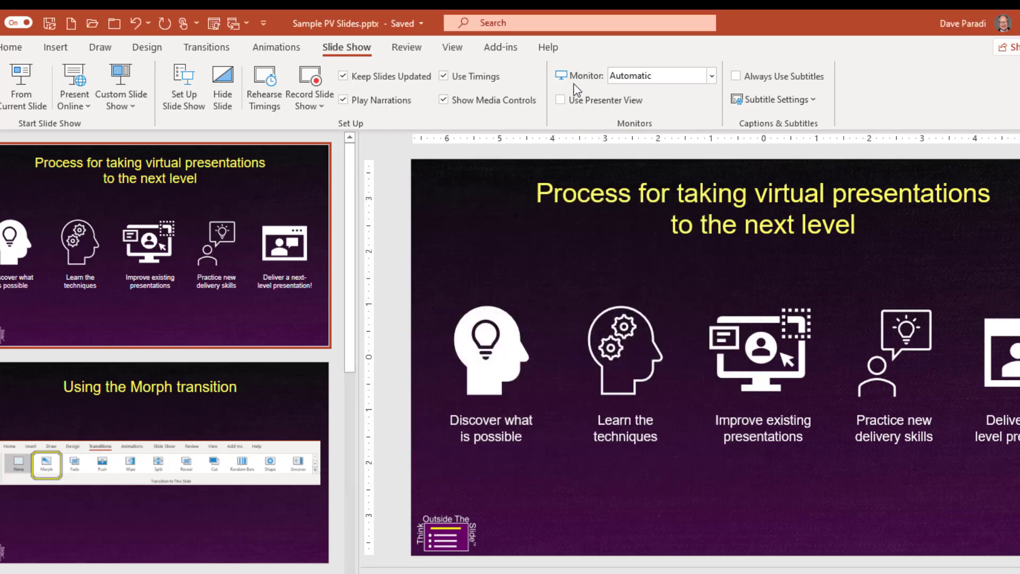
click(561, 100)
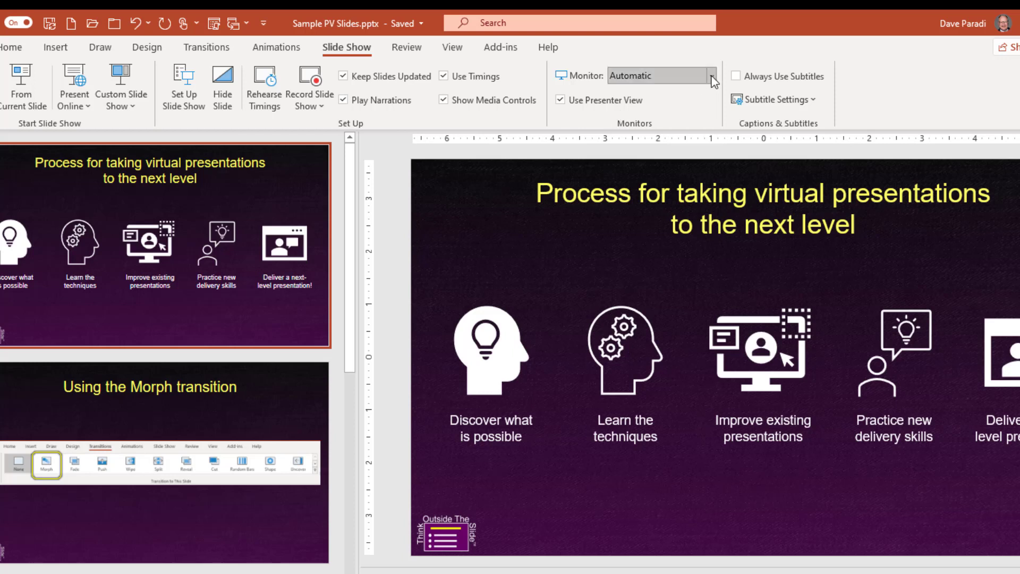
click(711, 76)
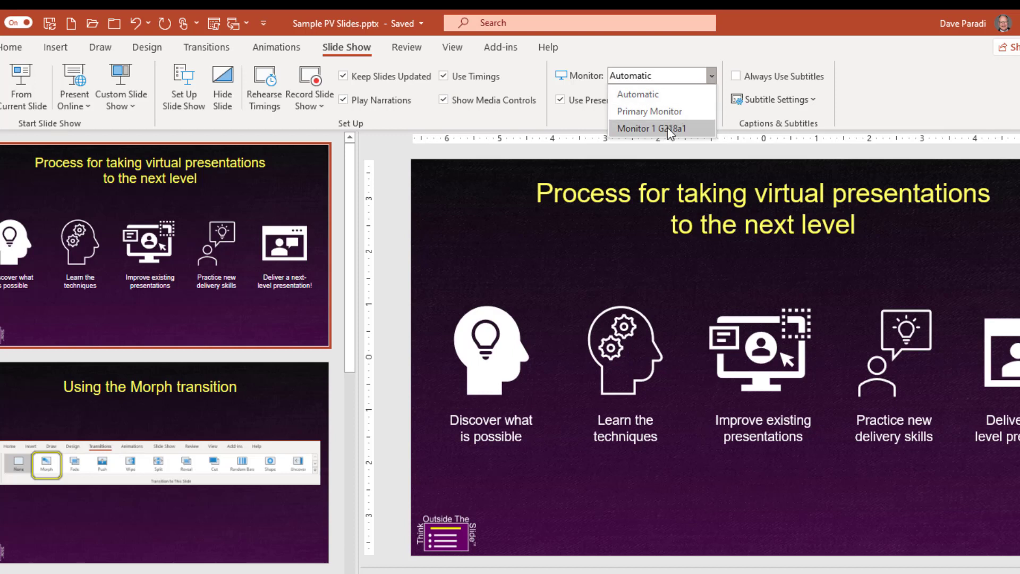
click(651, 128)
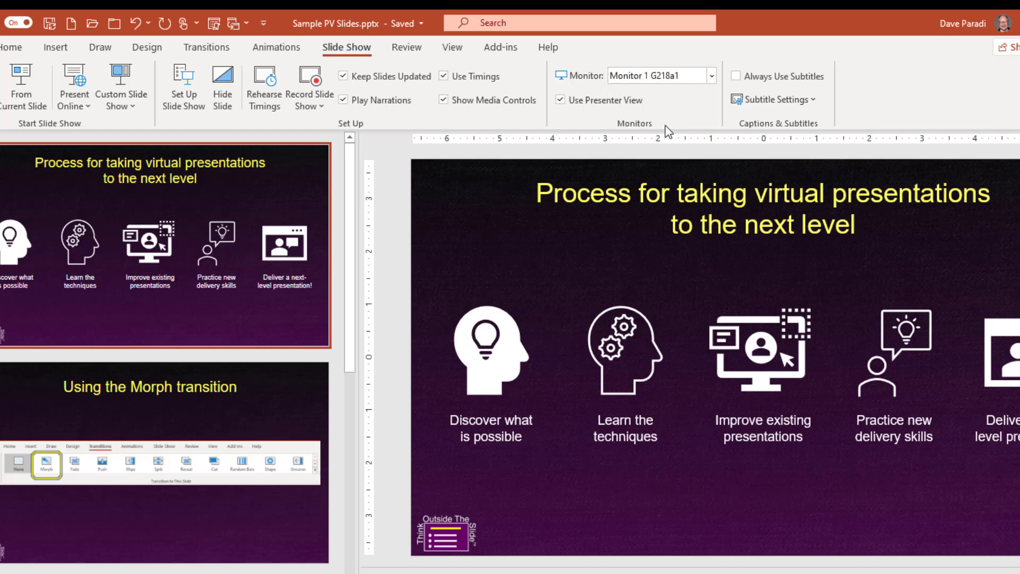
mouse_move(405, 238)
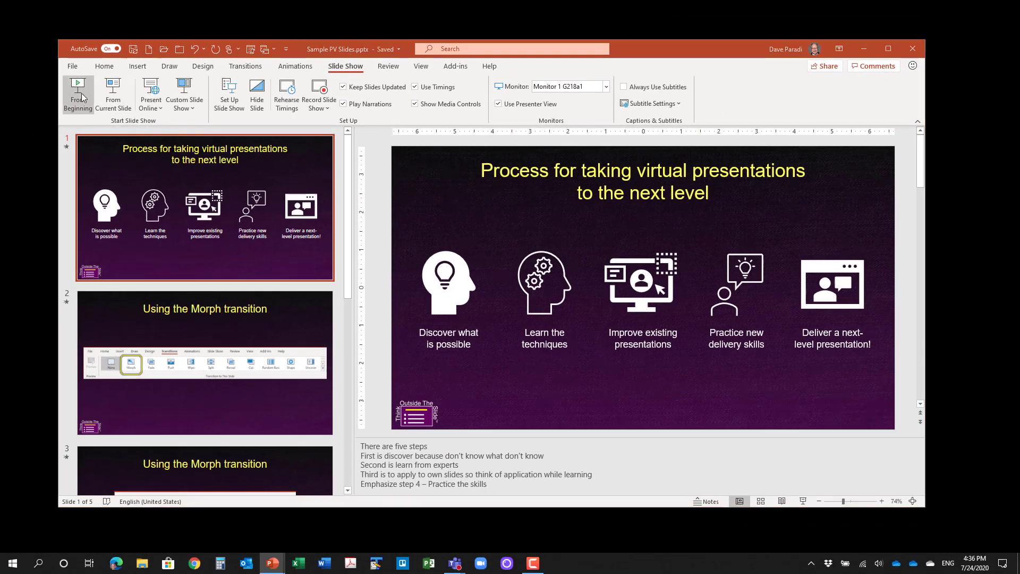
- Start the slideshow From Beginning in Presenter View, then Alt+Tab to the Teams meeting
click(79, 93)
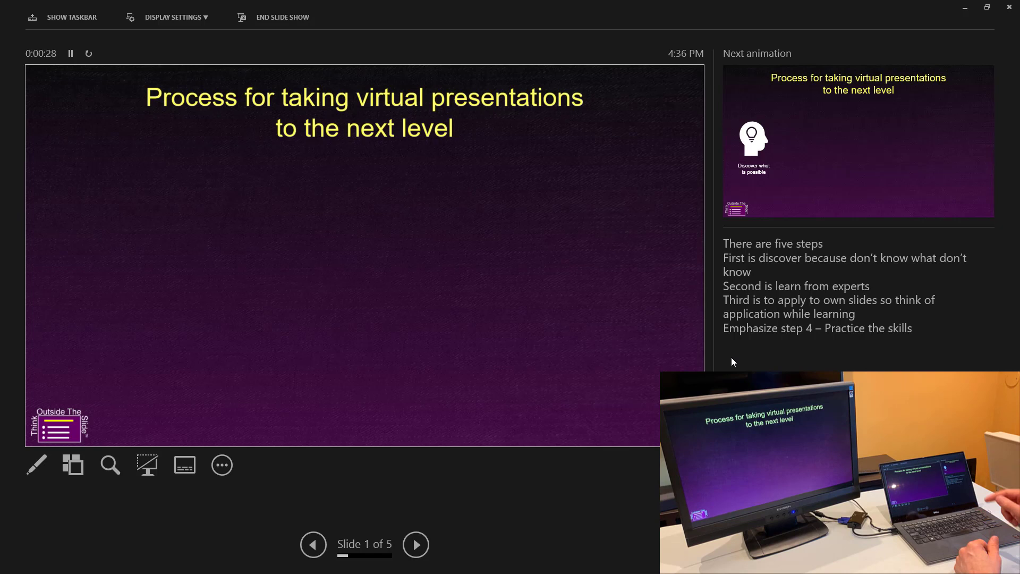
key(alt+tab)
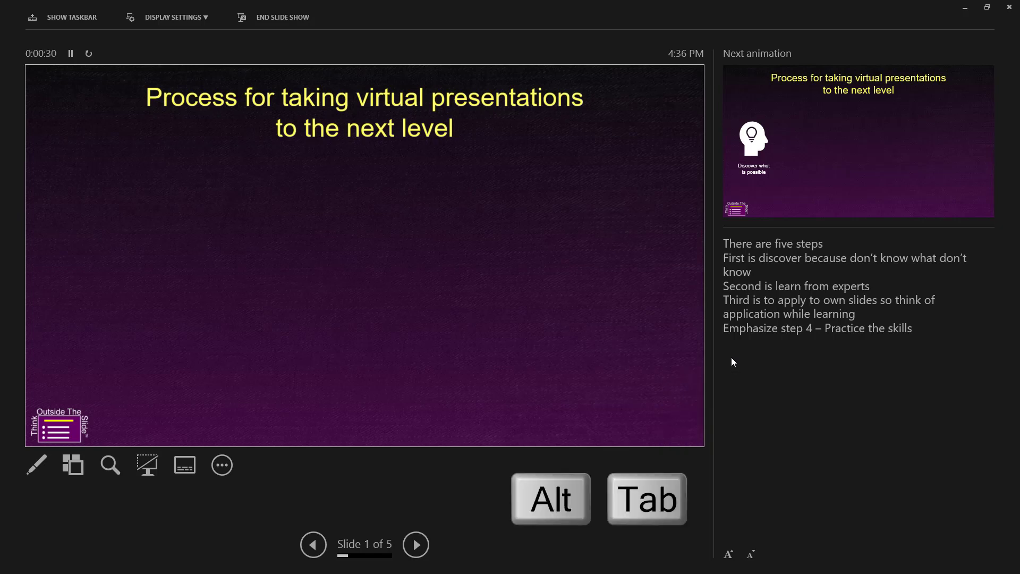
key(alt+tab)
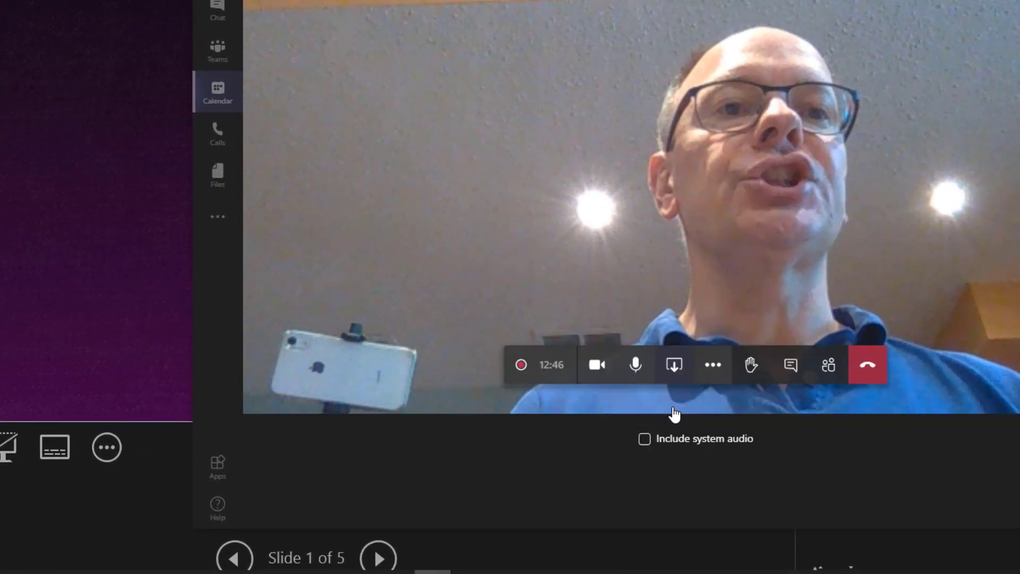
- Share the screen displaying the full-screen slideshow in the Teams meeting
click(674, 364)
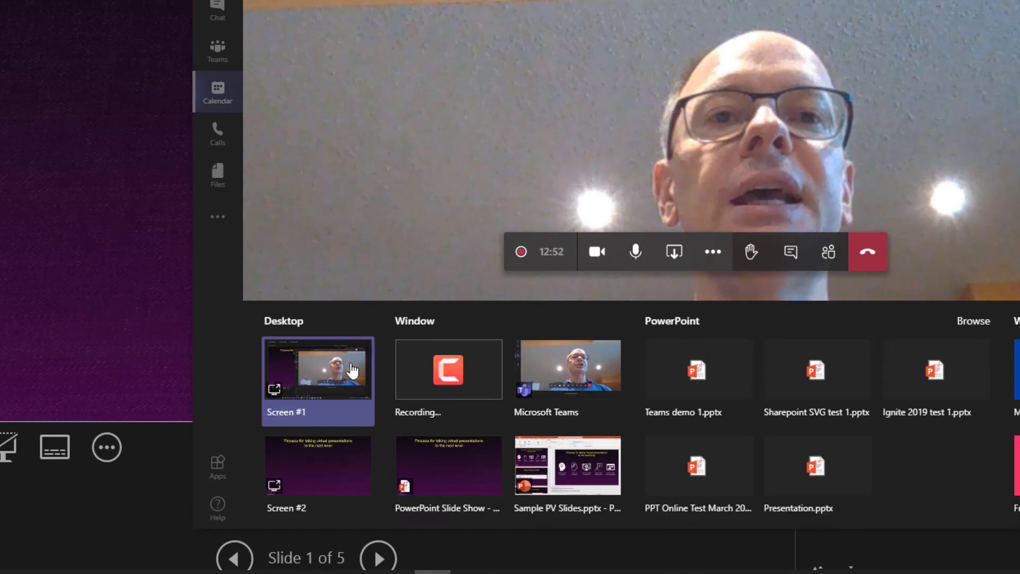
click(317, 464)
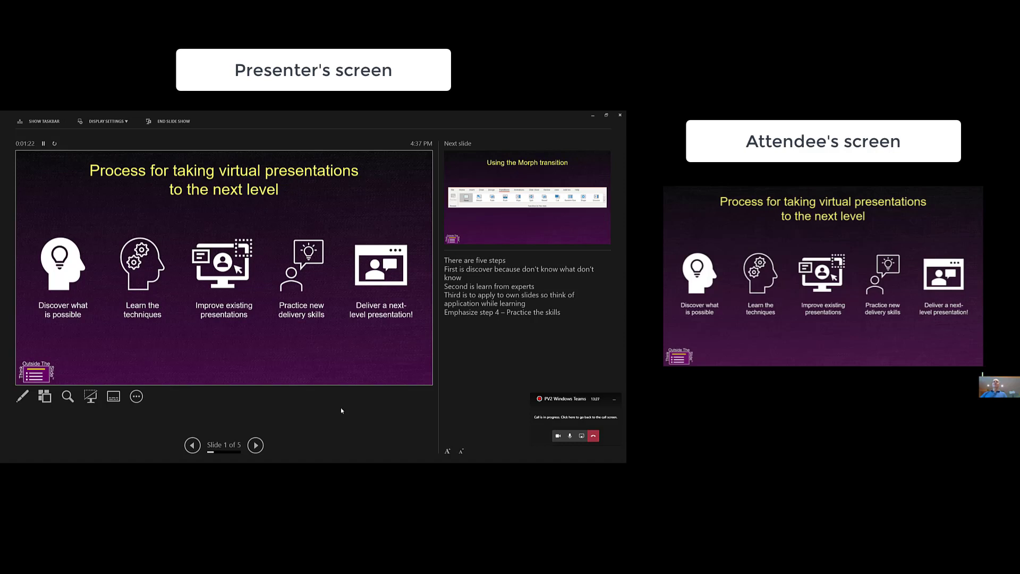
- Advance two slides in Presenter View to reach slide 3 of 5
click(255, 445)
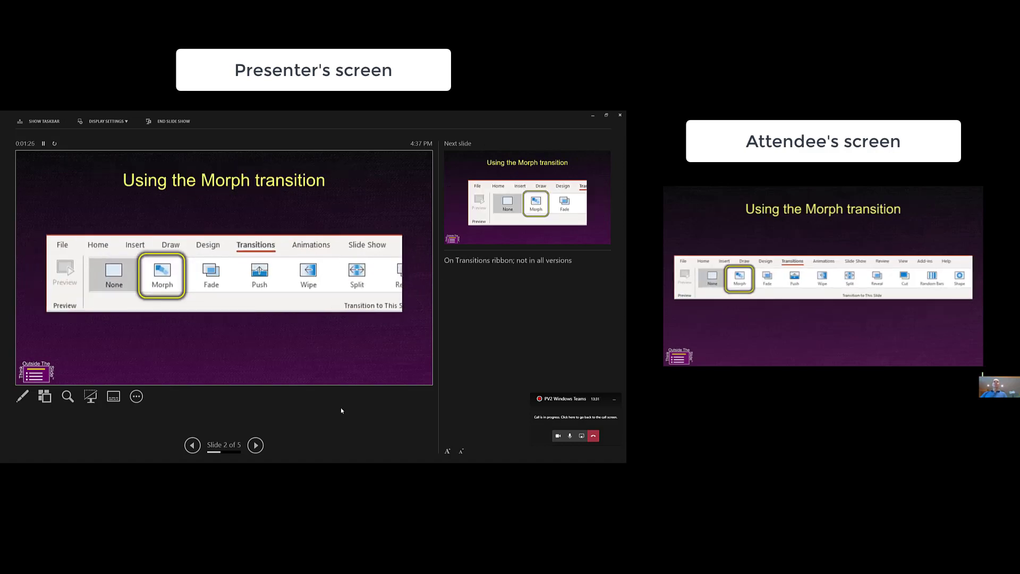
click(254, 445)
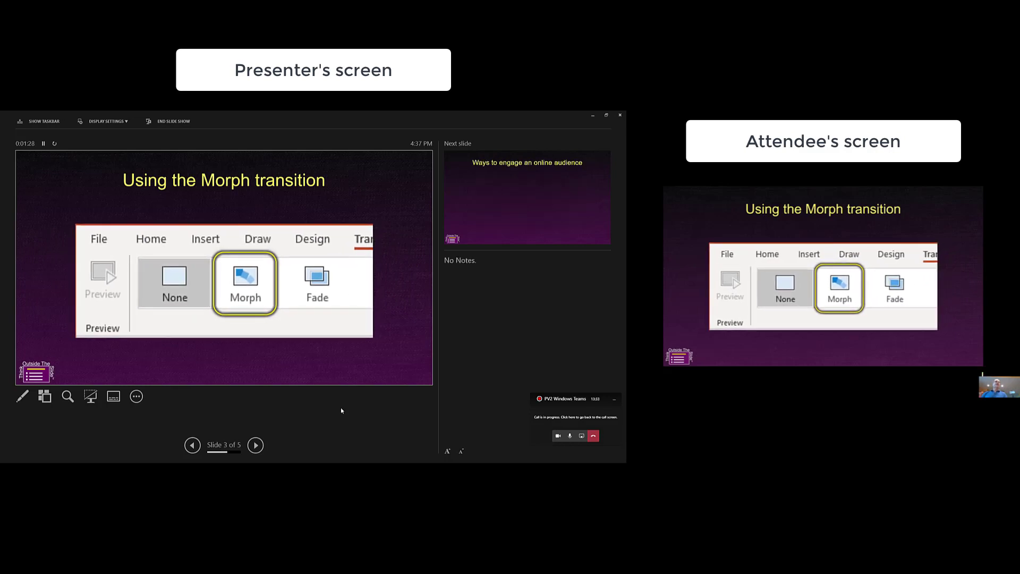